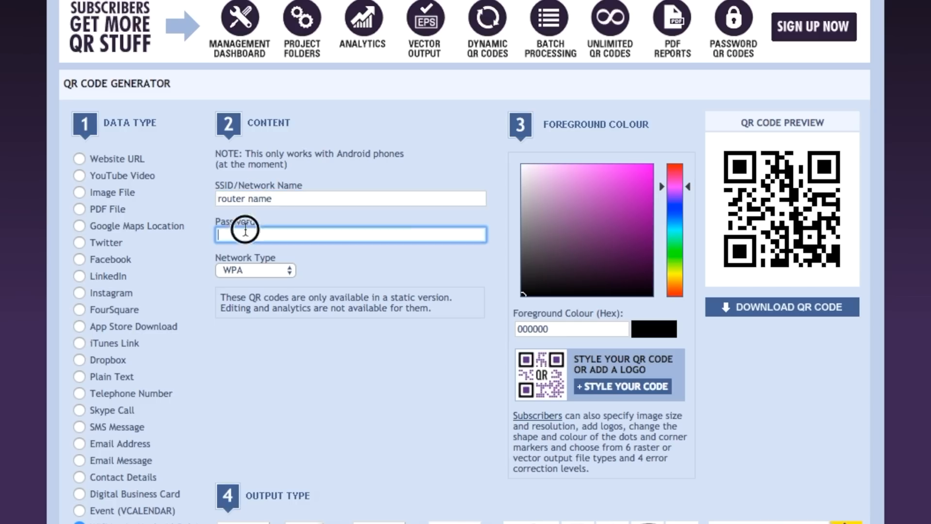
pyautogui.write('password')
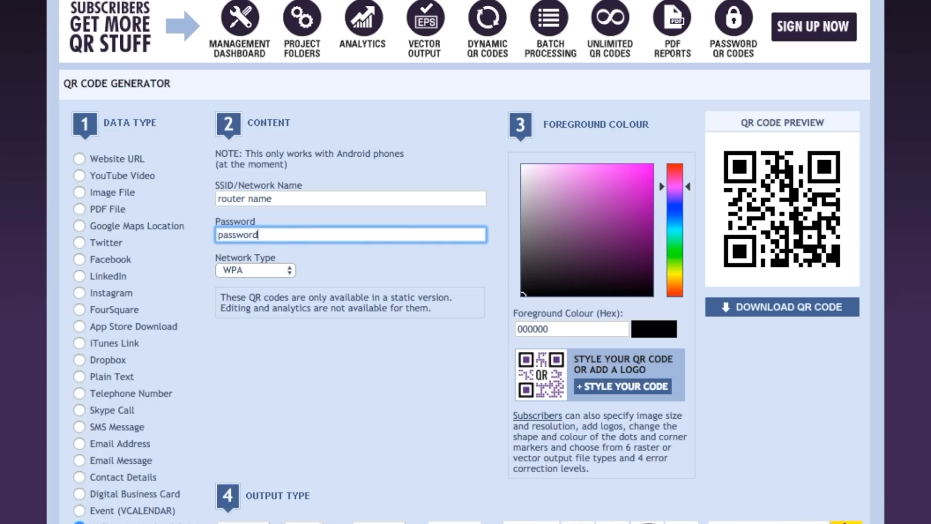
pyautogui.click(255, 271)
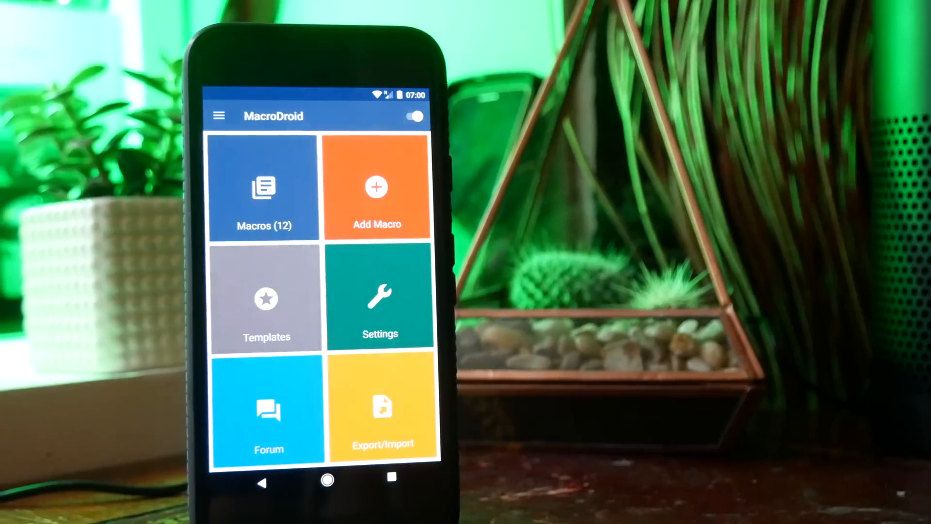
# Set the Video apps macro's trigger to Application Launched and pick apps such as Camera
pyautogui.click(266, 301)
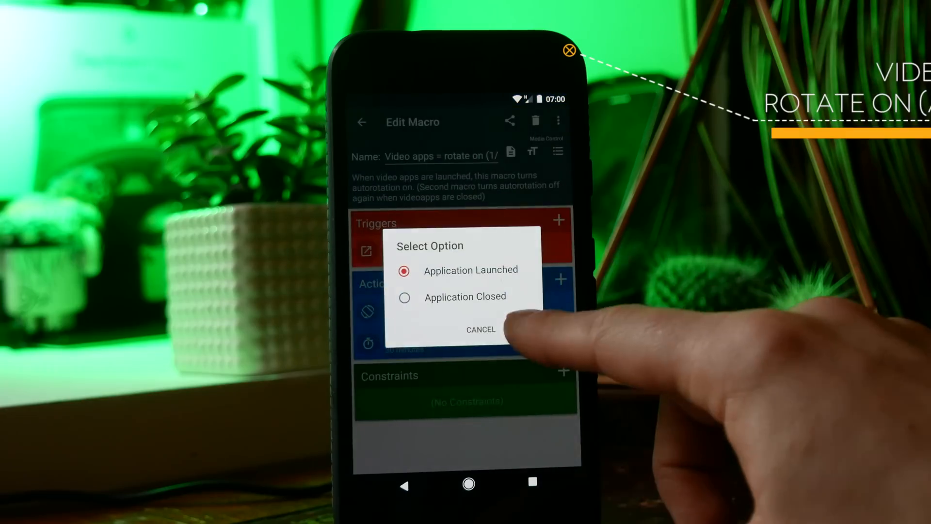
pyautogui.click(471, 270)
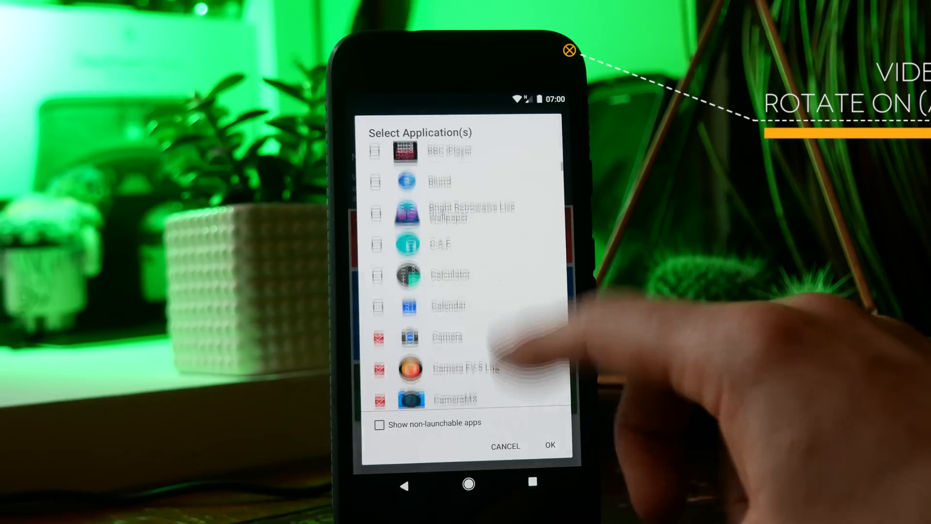
pyautogui.click(552, 445)
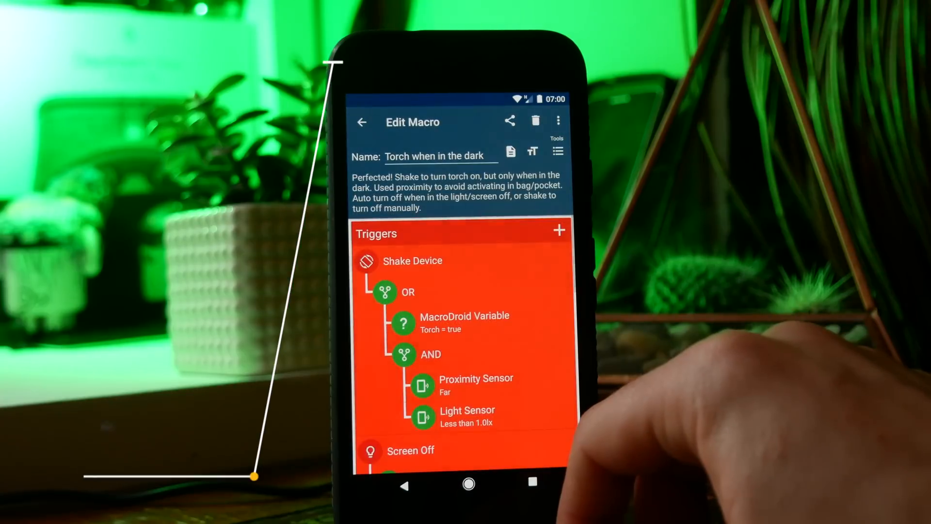
# Scroll the Torch when in the dark macro's shake, proximity and light-sensor triggers
pyautogui.scroll(-3)
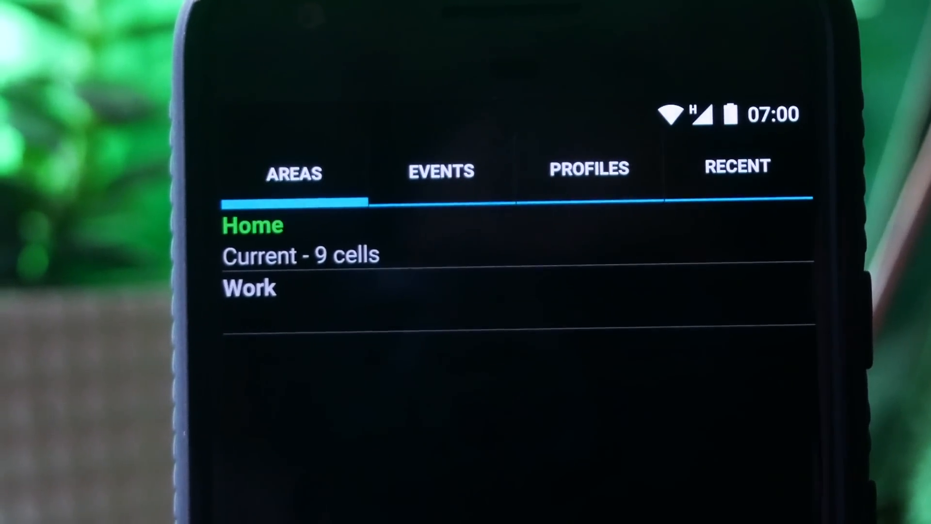
# Show the Leave Area Home event's profile, 4G, Bluetooth and Wi-Fi actions
pyautogui.click(441, 171)
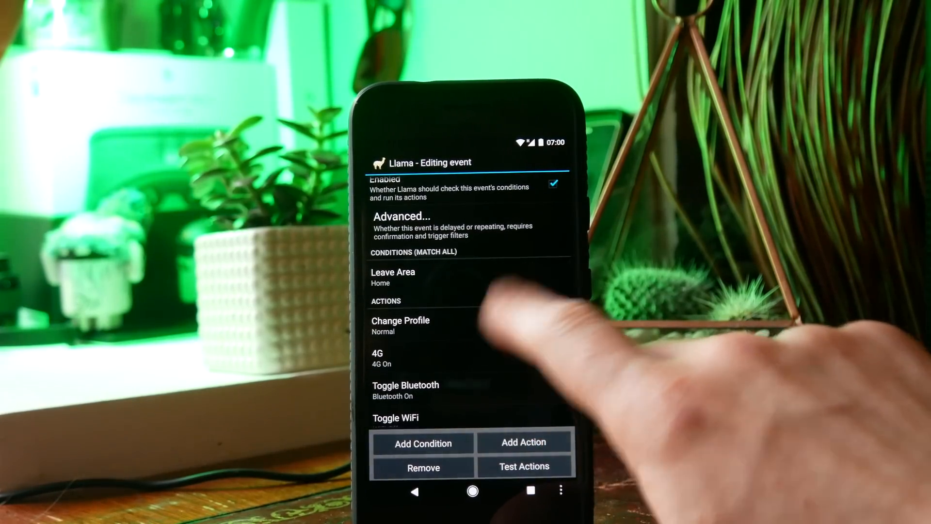
pyautogui.scroll(-3)
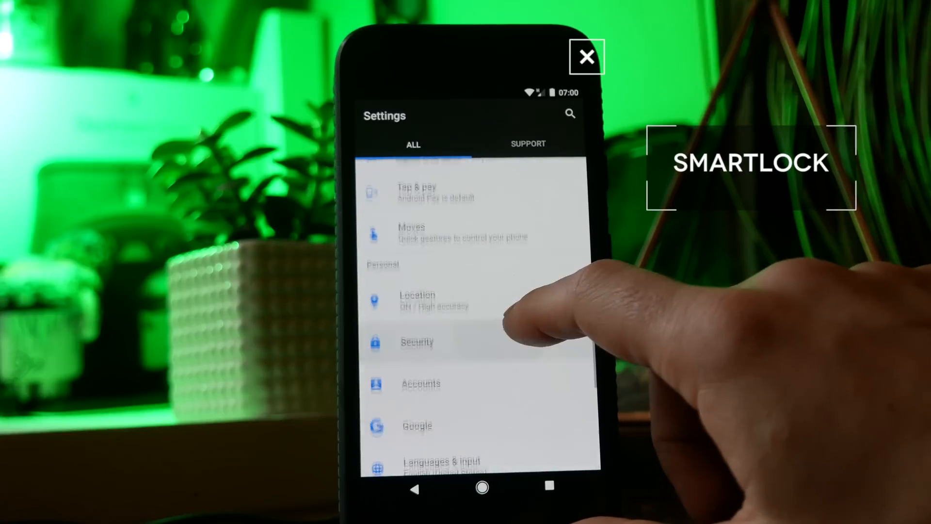
# Go to Security, then Smart Lock, and view the Trusted places (Home, Mums)
pyautogui.click(417, 342)
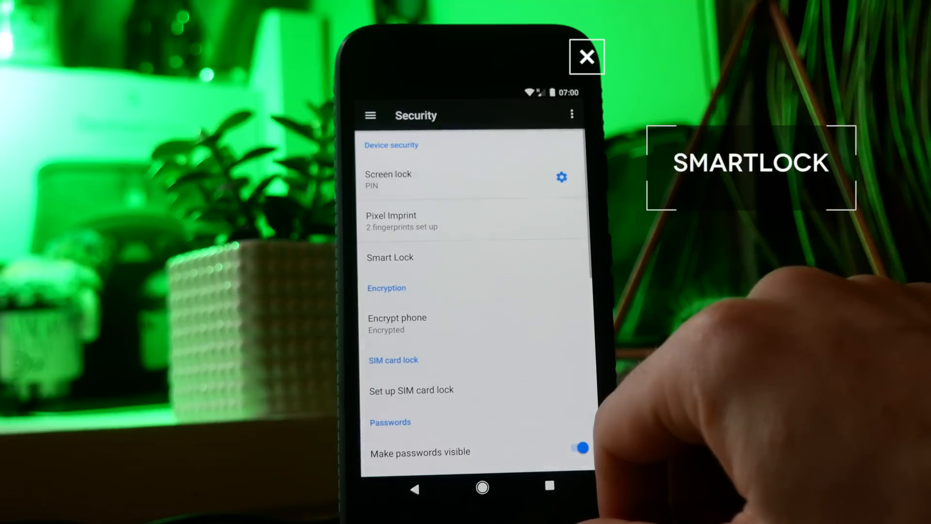
pyautogui.click(390, 257)
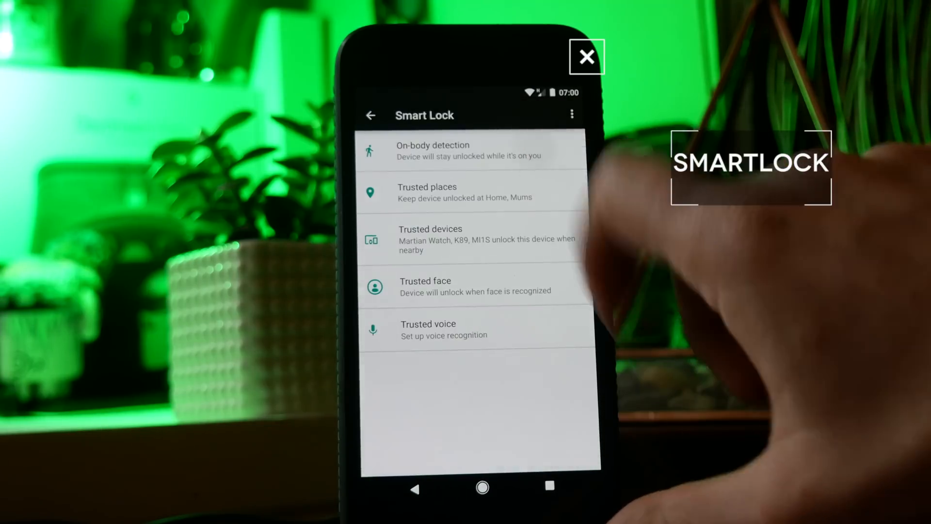
pyautogui.click(433, 149)
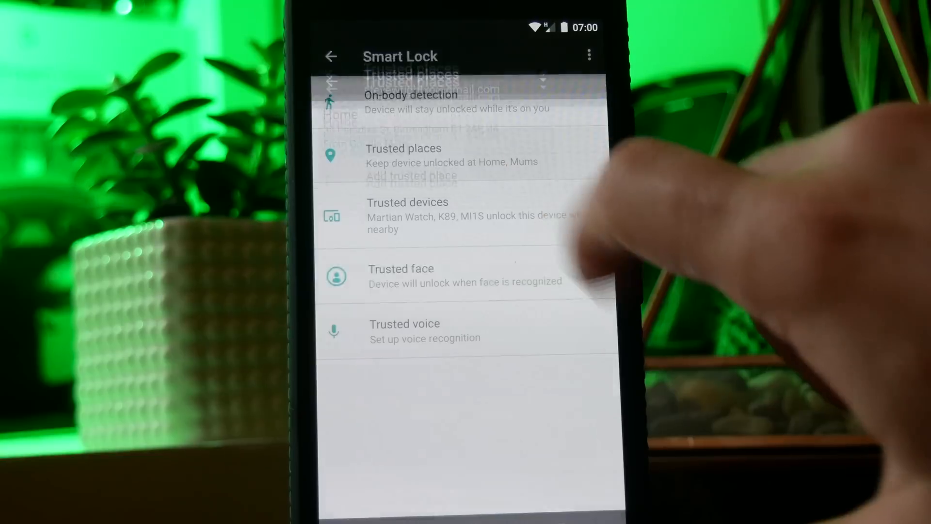
pyautogui.click(404, 154)
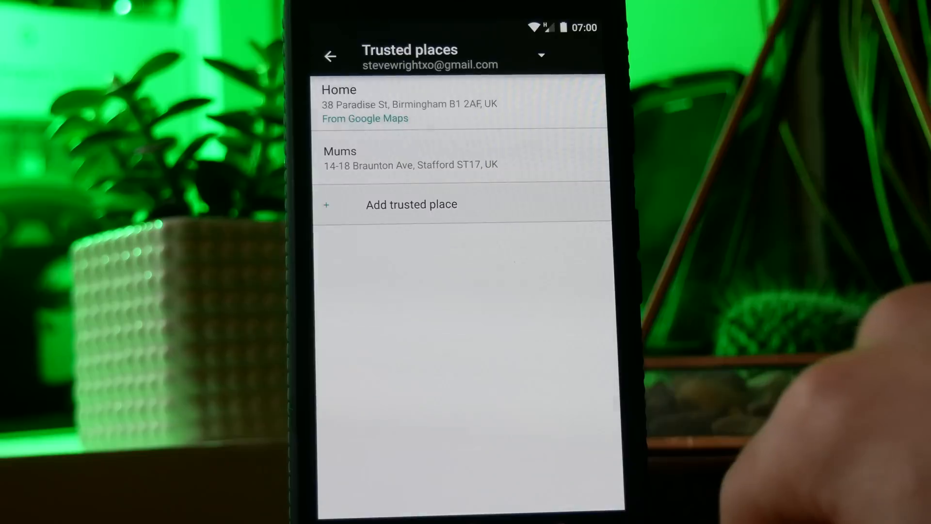
pyautogui.click(411, 204)
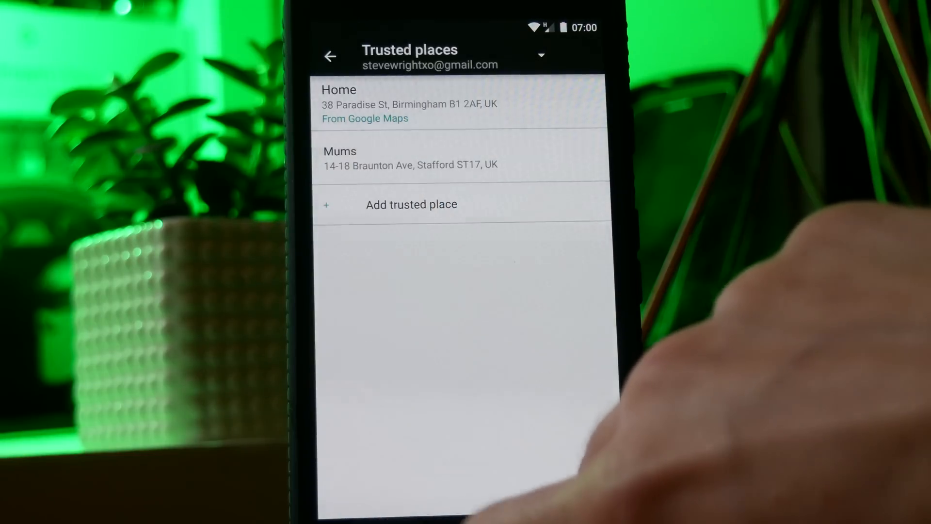
pyautogui.click(331, 56)
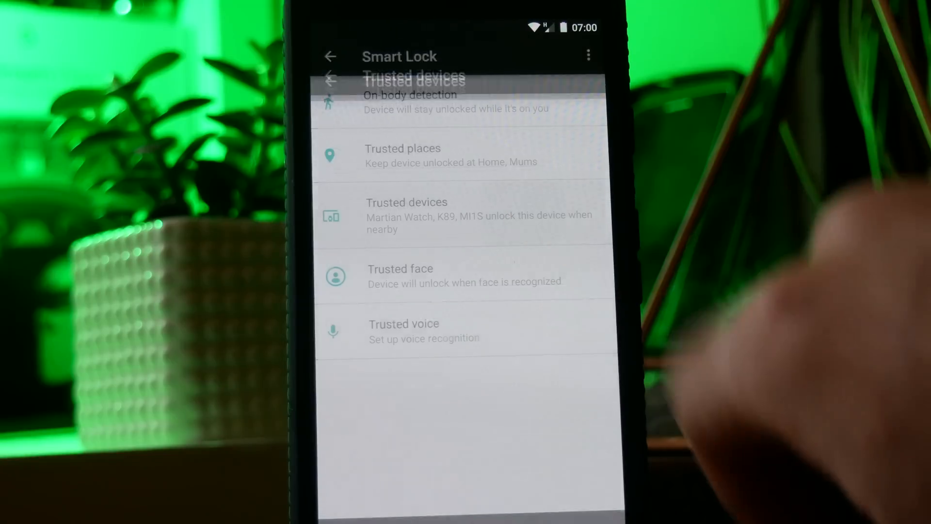
pyautogui.click(406, 215)
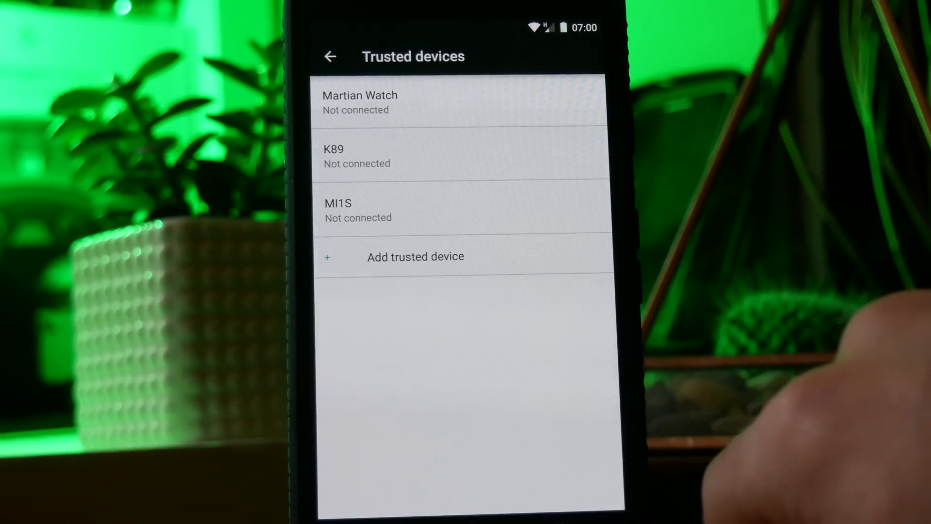
pyautogui.click(332, 56)
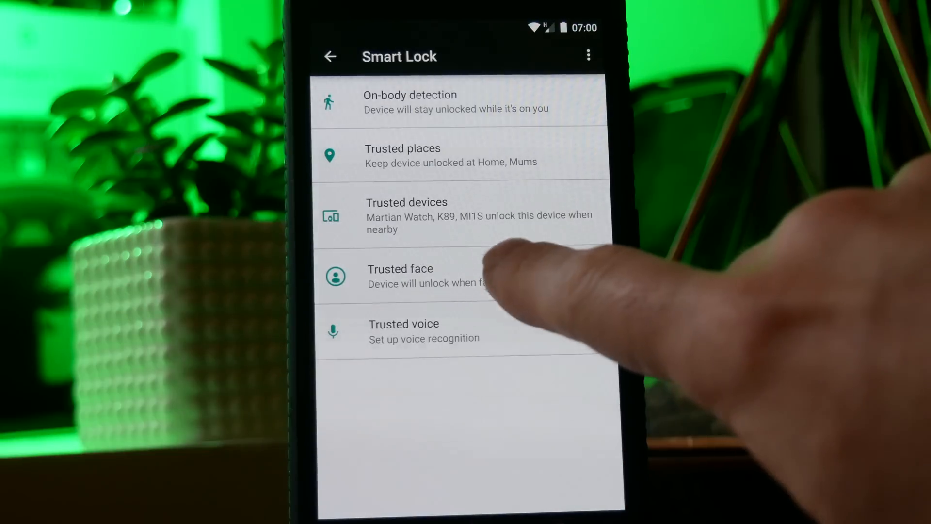
pyautogui.click(400, 275)
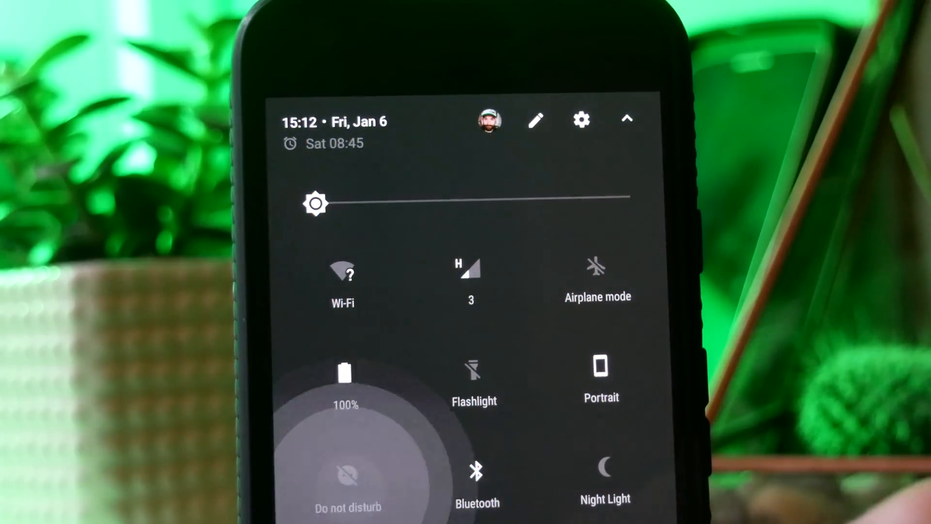
# View the Weeknight automatic rule's days, Monday through Friday
pyautogui.click(346, 479)
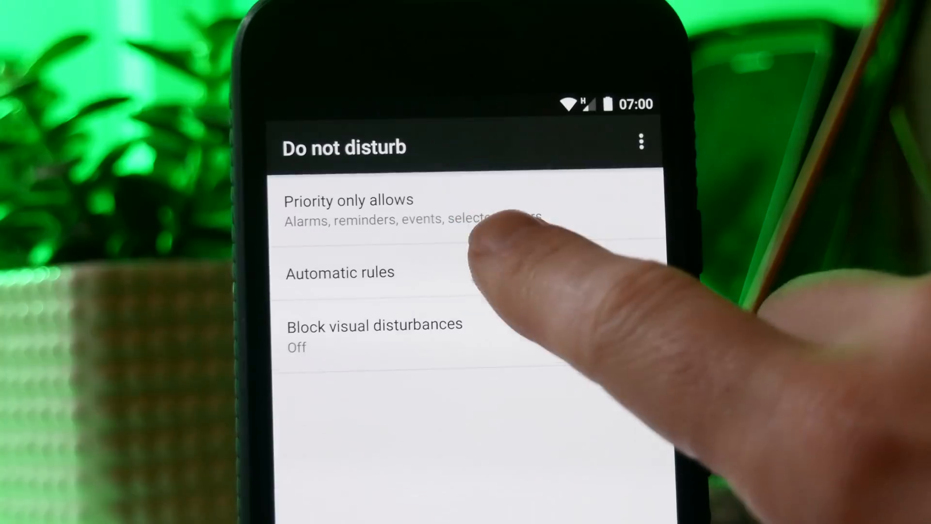
pyautogui.click(340, 272)
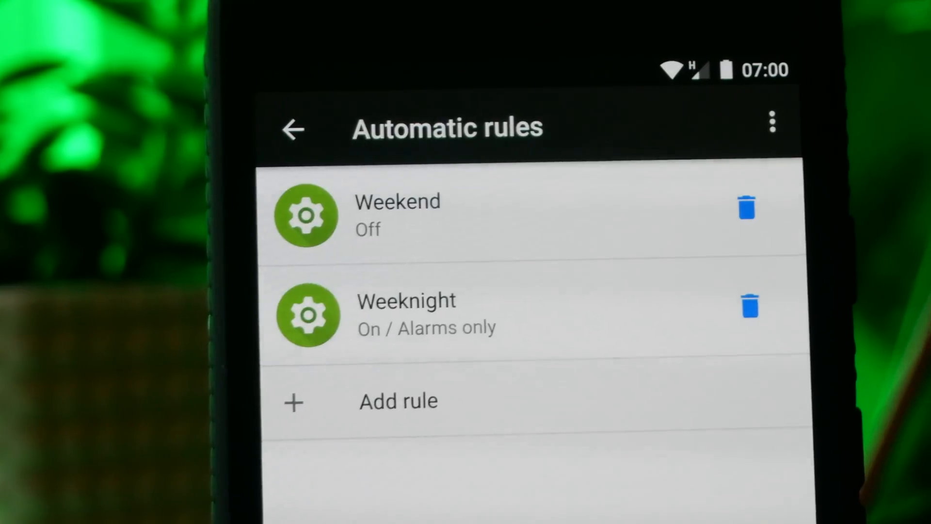
pyautogui.click(406, 314)
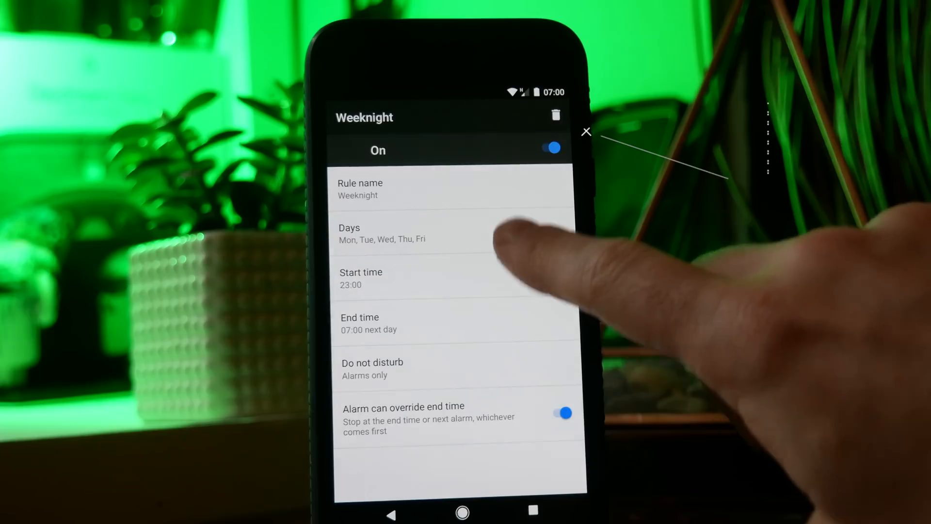
pyautogui.click(372, 233)
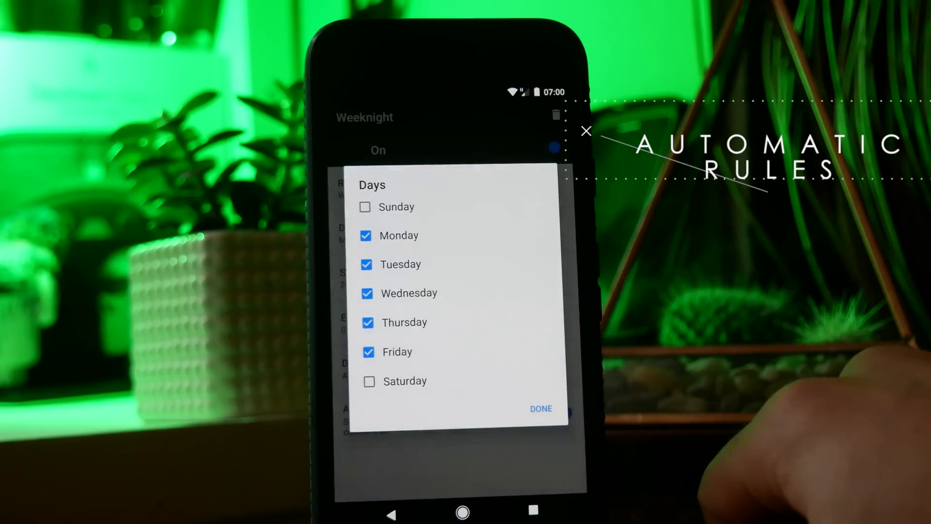